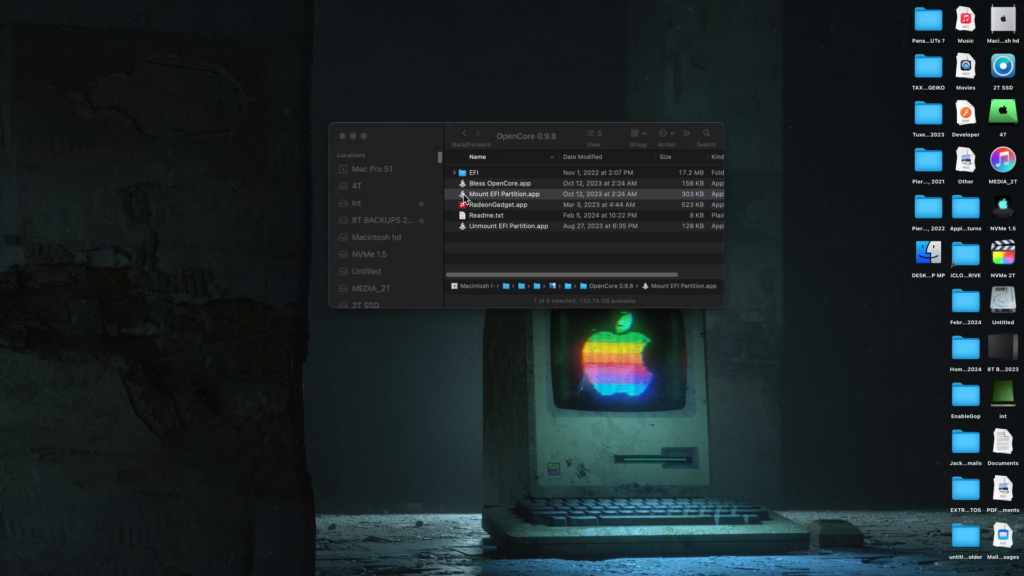
Step: Launch Mount EFI Partition, authorize with the admin password, and mount disk1s1 (OpenCore)
double_click(503, 194)
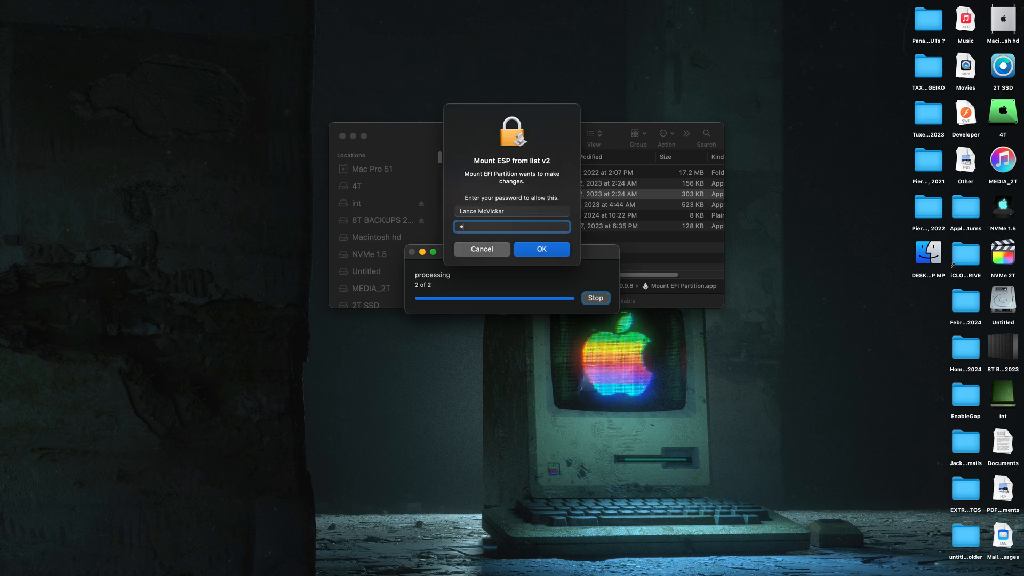
click(541, 249)
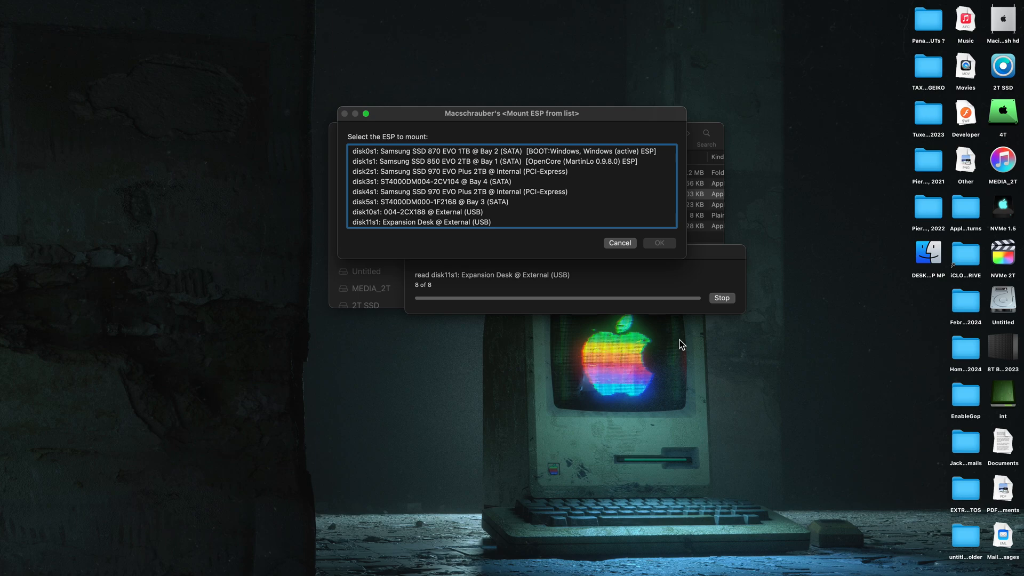
mouse_move(577, 171)
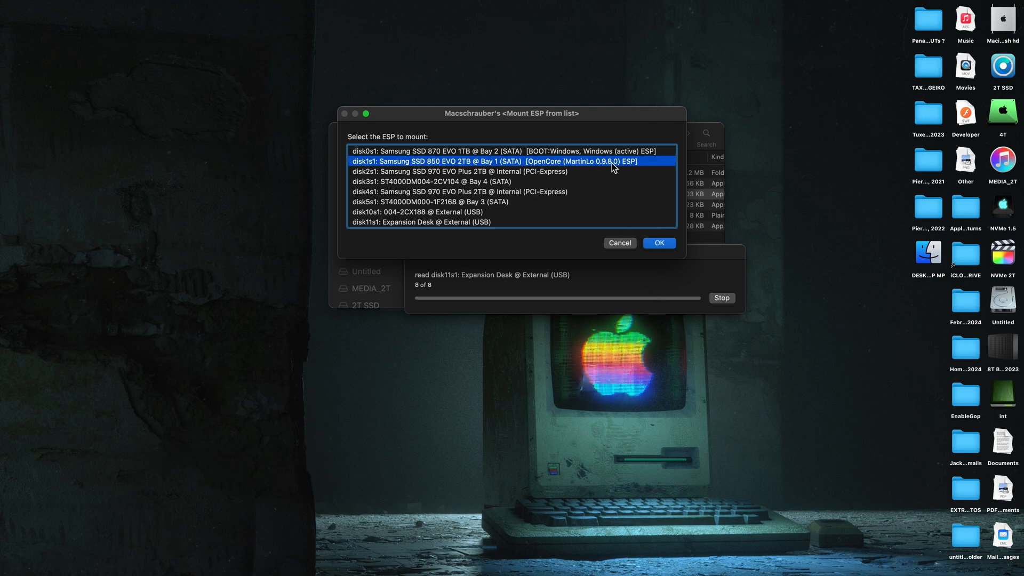
click(658, 242)
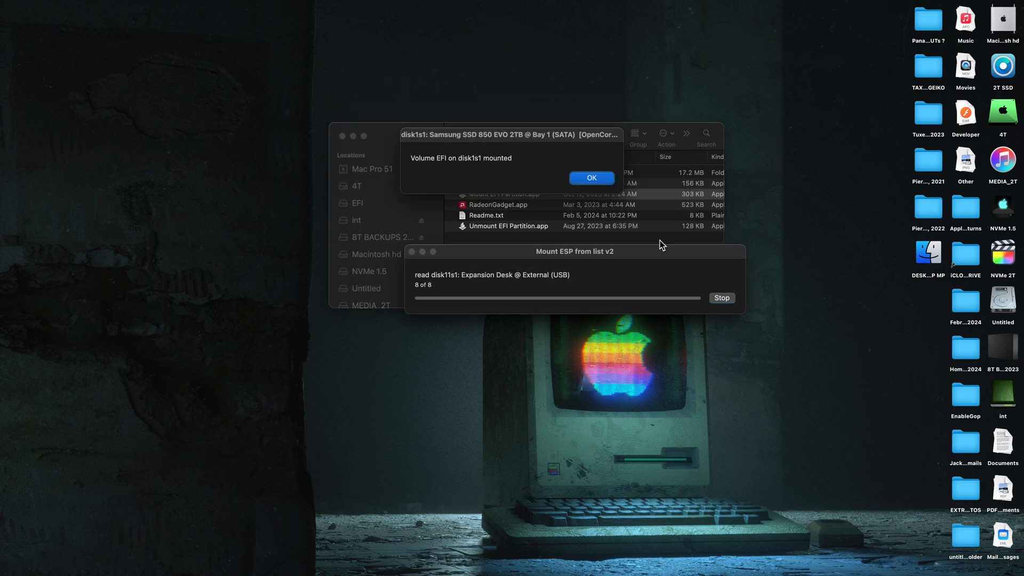
click(590, 178)
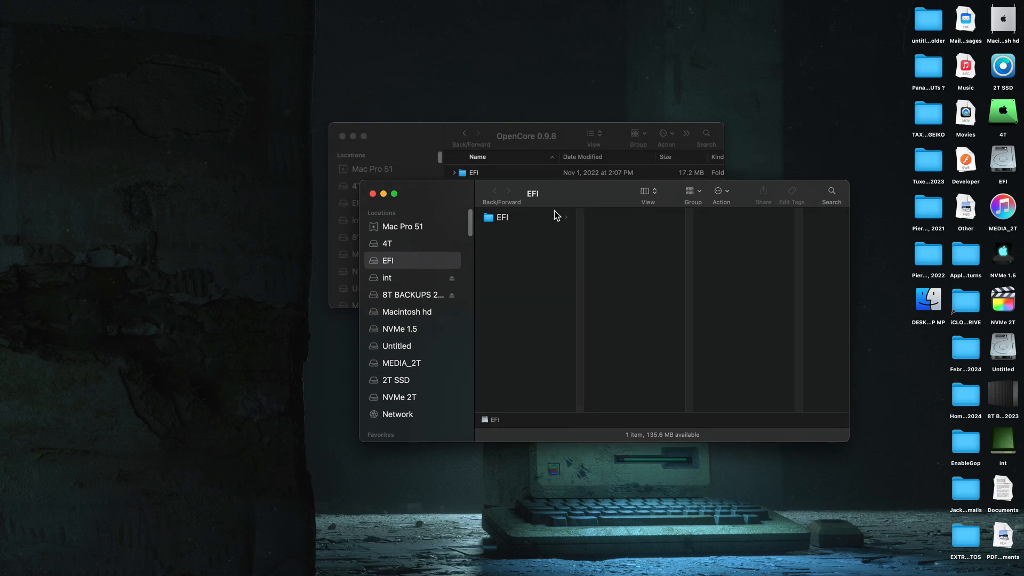
Step: Open config.plist from the EFI partition's EFI > OC folder using Open Anyway
click(500, 217)
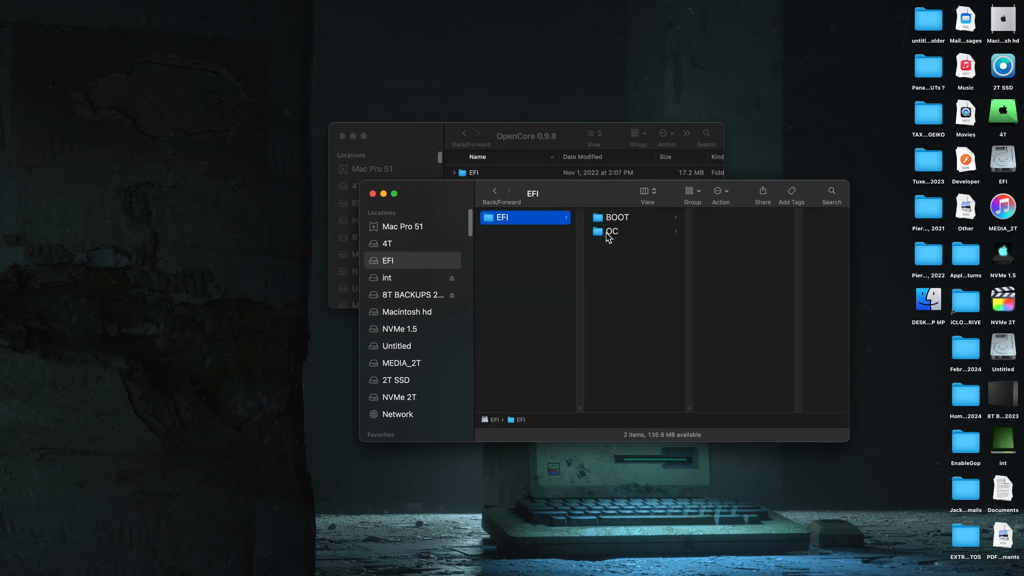
click(609, 231)
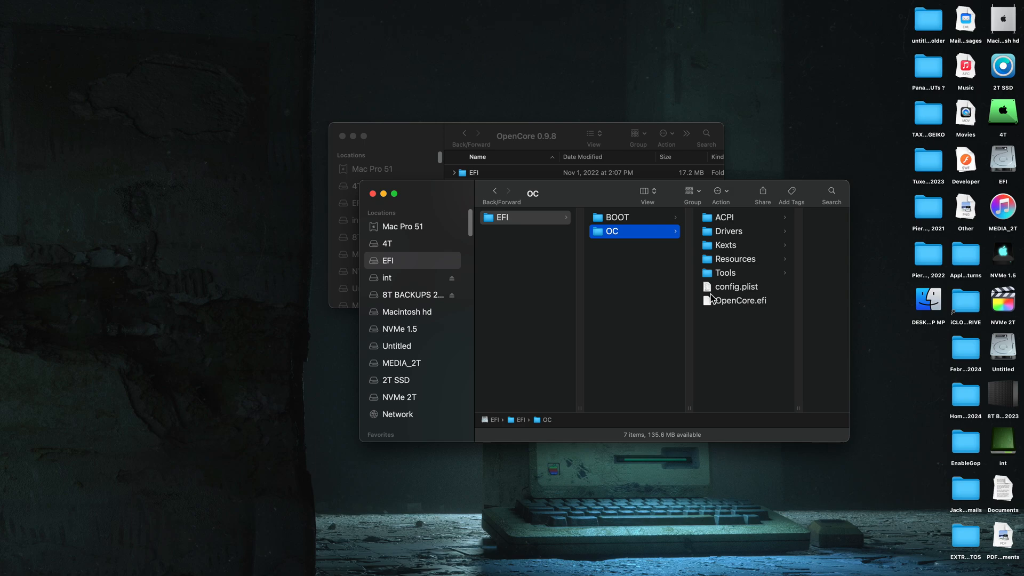
click(736, 286)
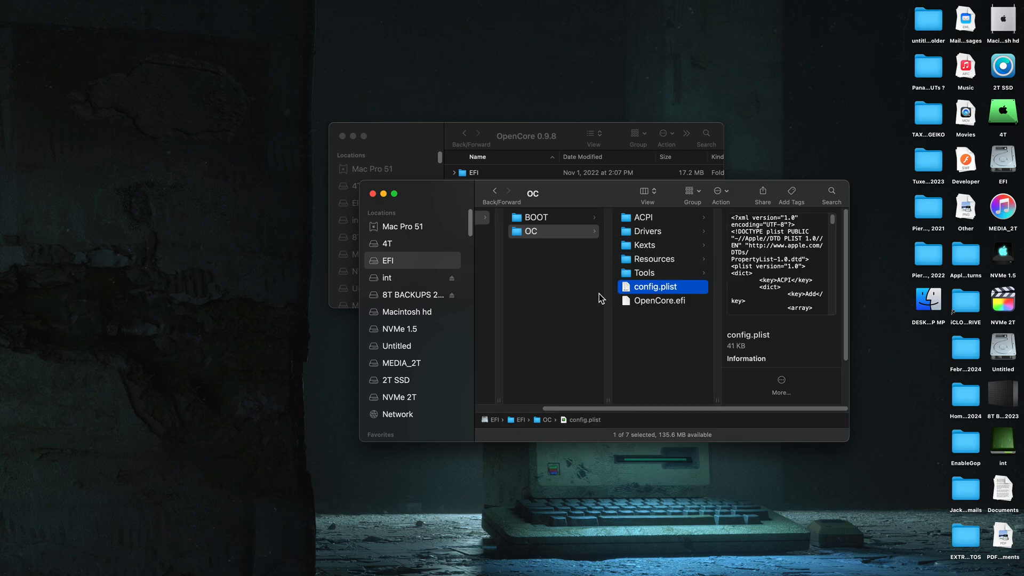
double_click(654, 286)
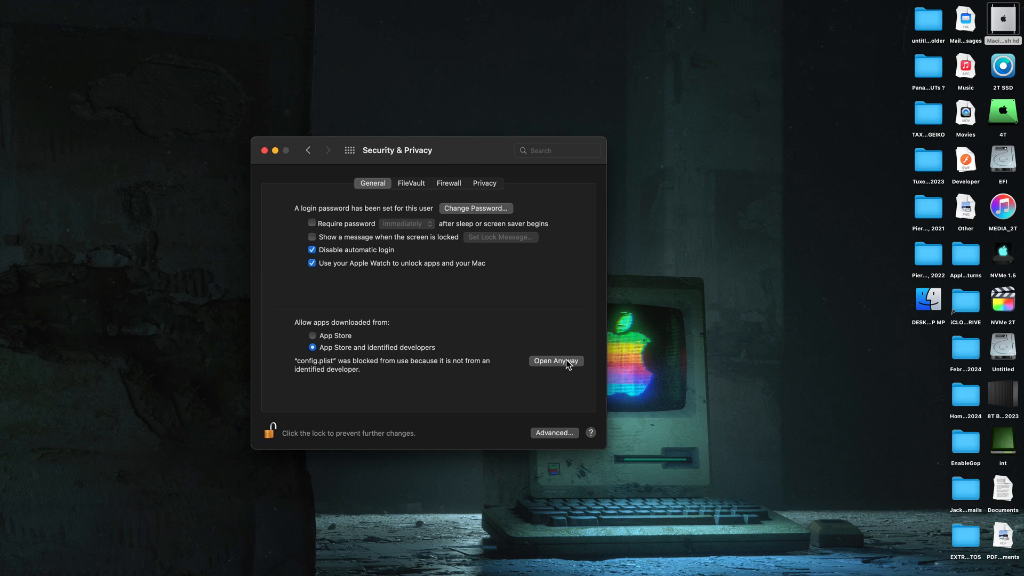
click(556, 361)
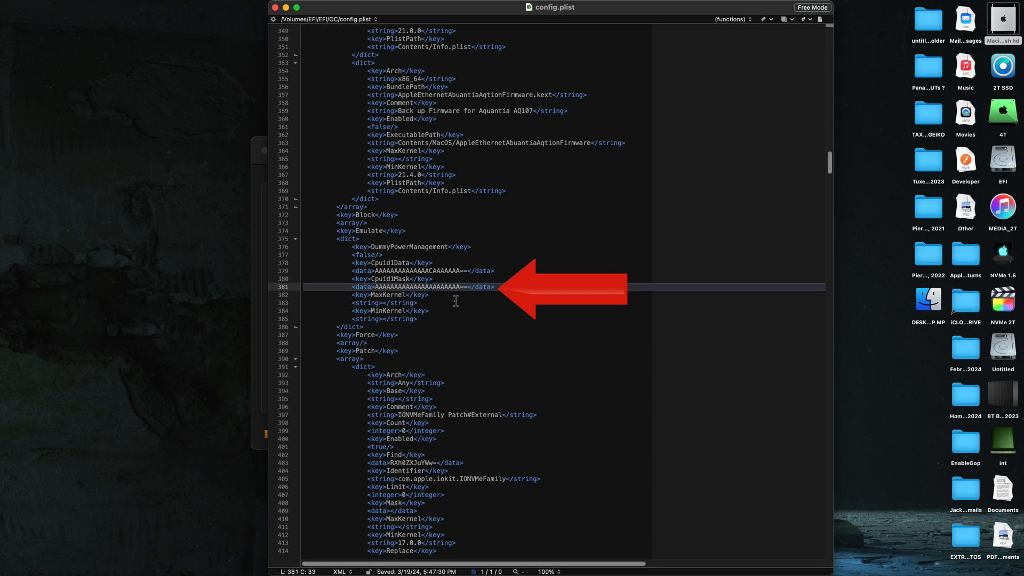
mouse_move(470, 311)
text(C)
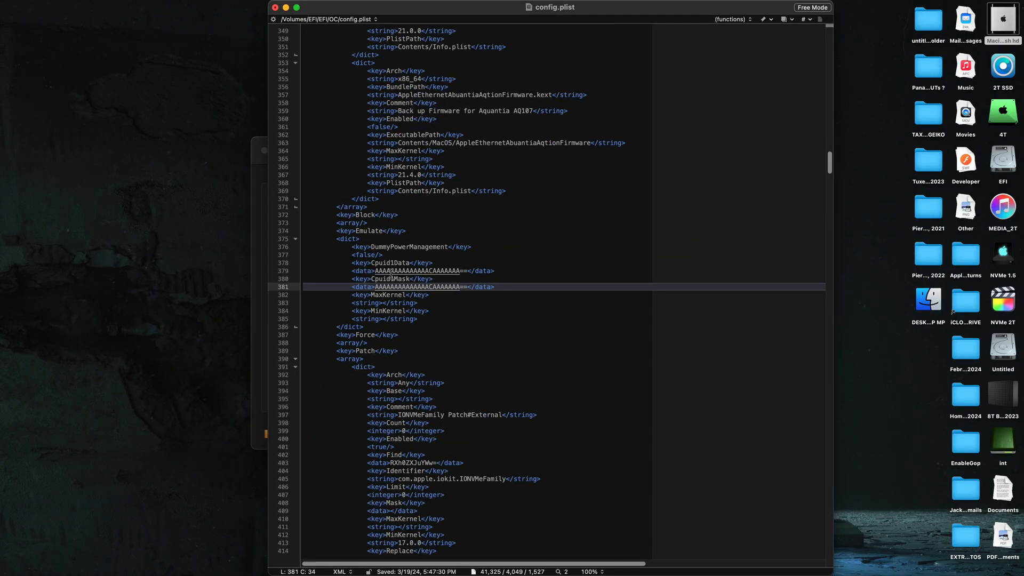
Step: Scroll config.plist down to the Cpuid1Mask data string near line 381
scroll(down, 3)
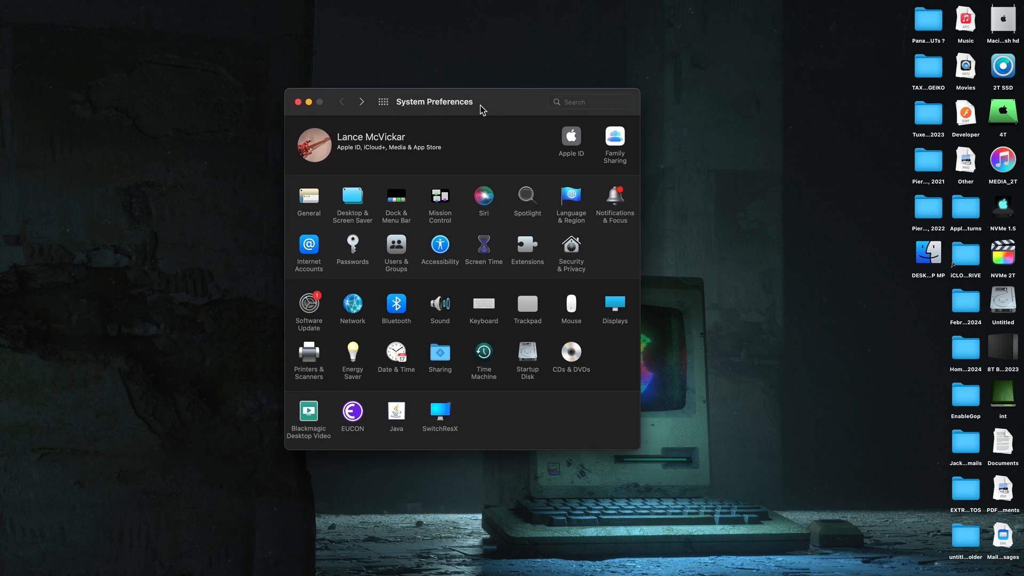
Step: Show other updates in Software Update and uncheck Safari, keeping macOS Monterey 12.7.4
click(308, 305)
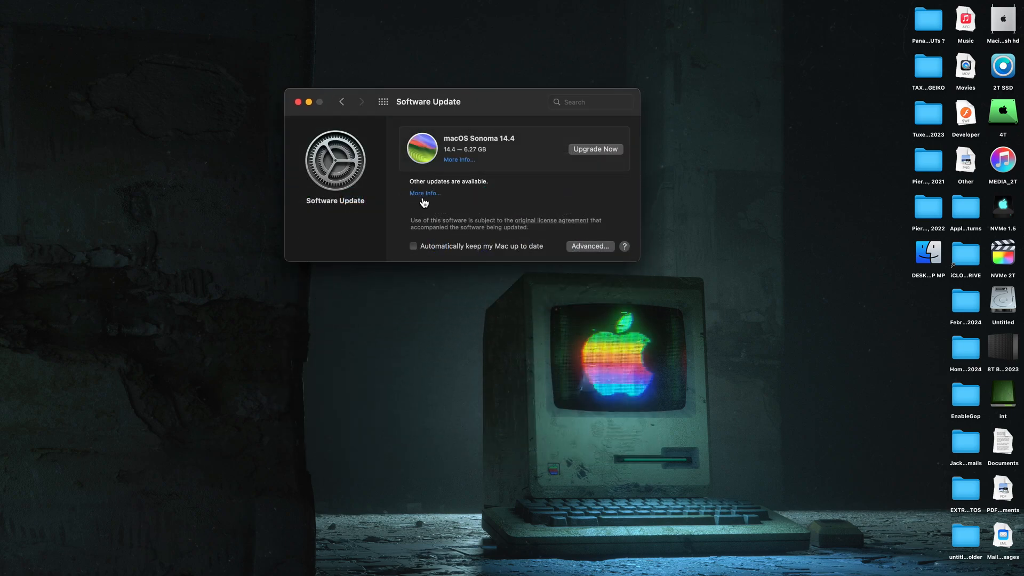
click(424, 193)
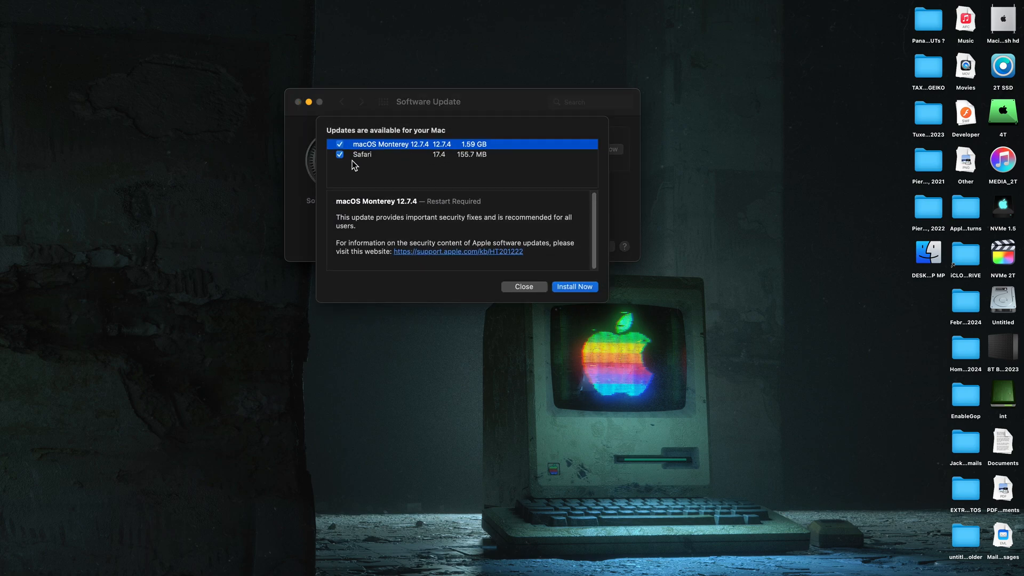
click(339, 155)
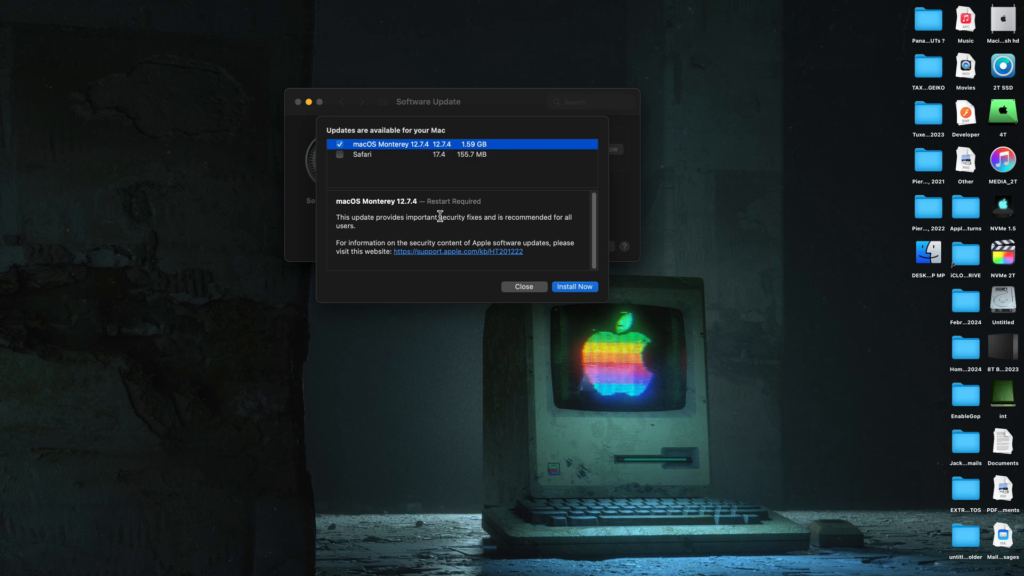
mouse_move(464, 233)
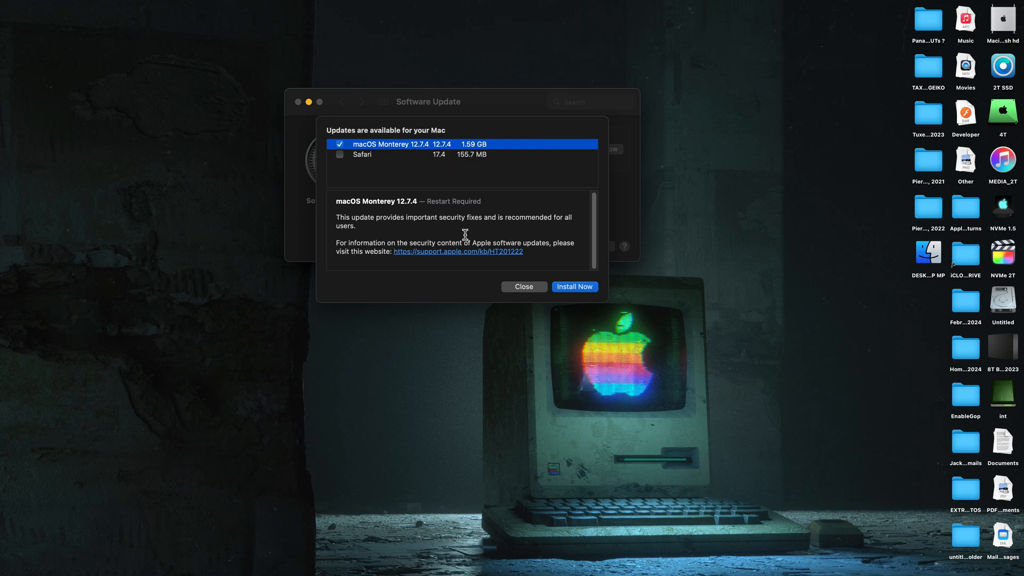
Step: Scroll through Apple's HT214083 Monterey 12.7.4 security content page in Firefox
click(459, 251)
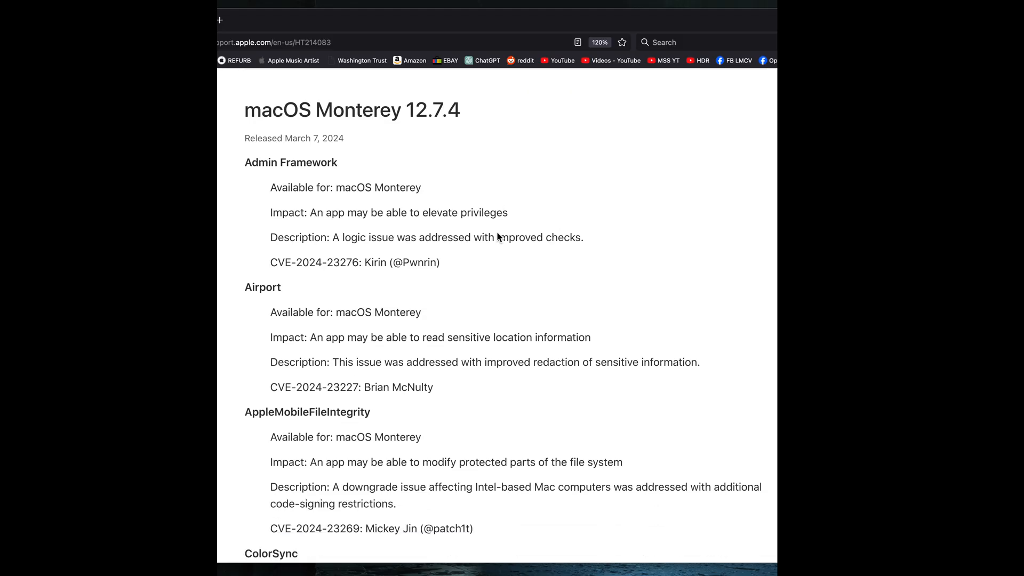
scroll(down, 3)
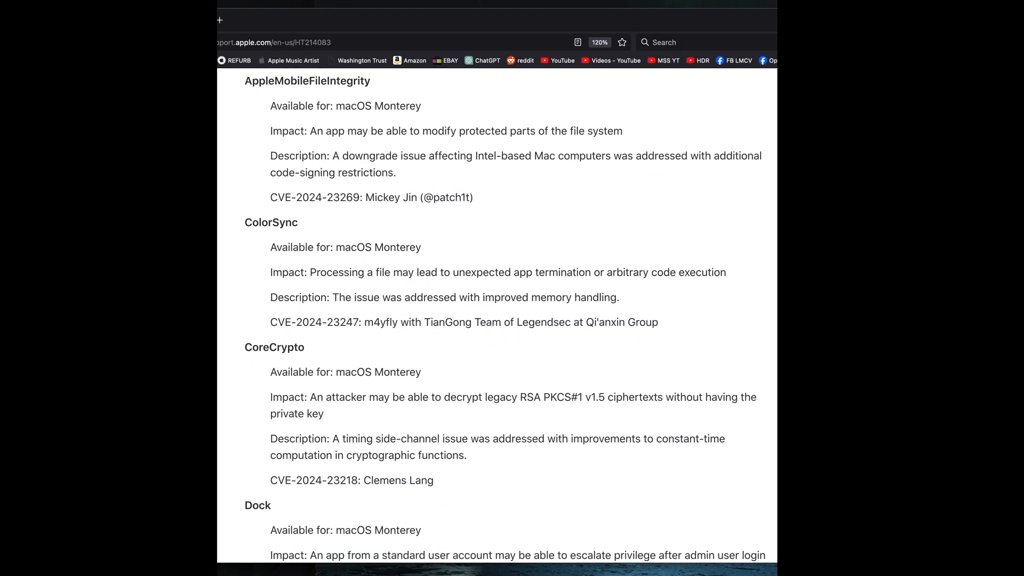
scroll(down, 3)
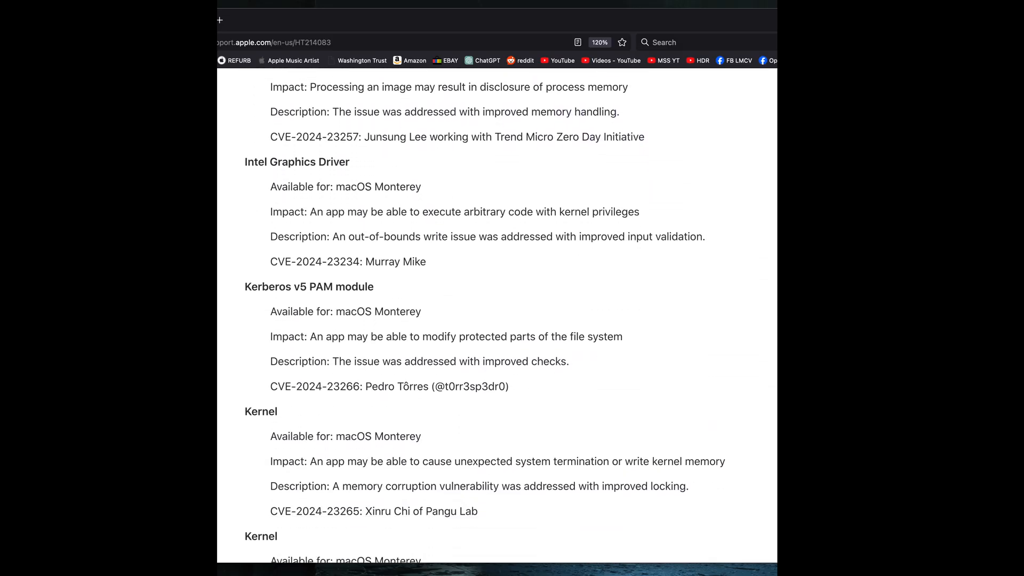
scroll(down, 3)
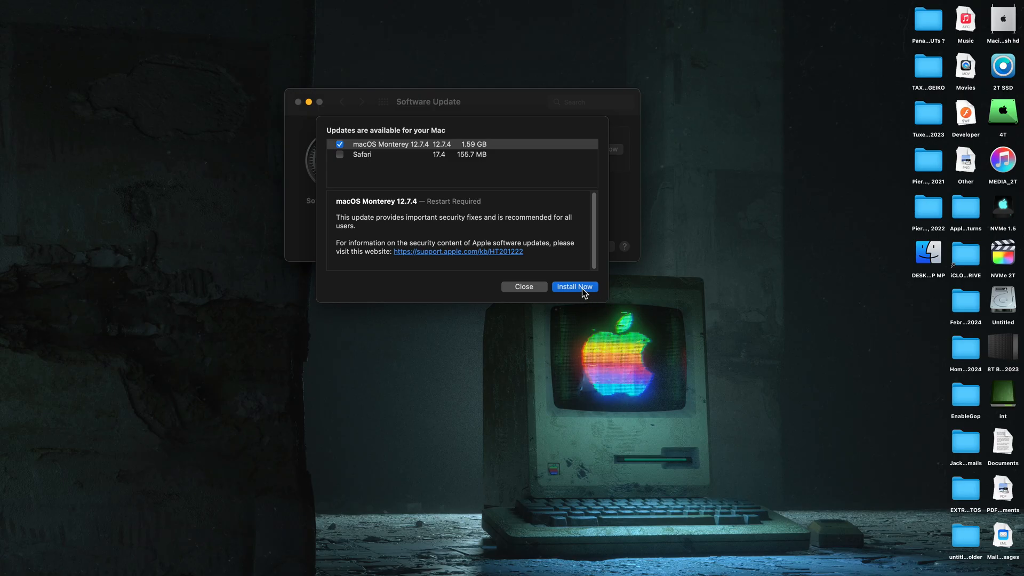
Step: Install macOS Monterey 12.7.4 with Install Now and agree to the license
click(574, 287)
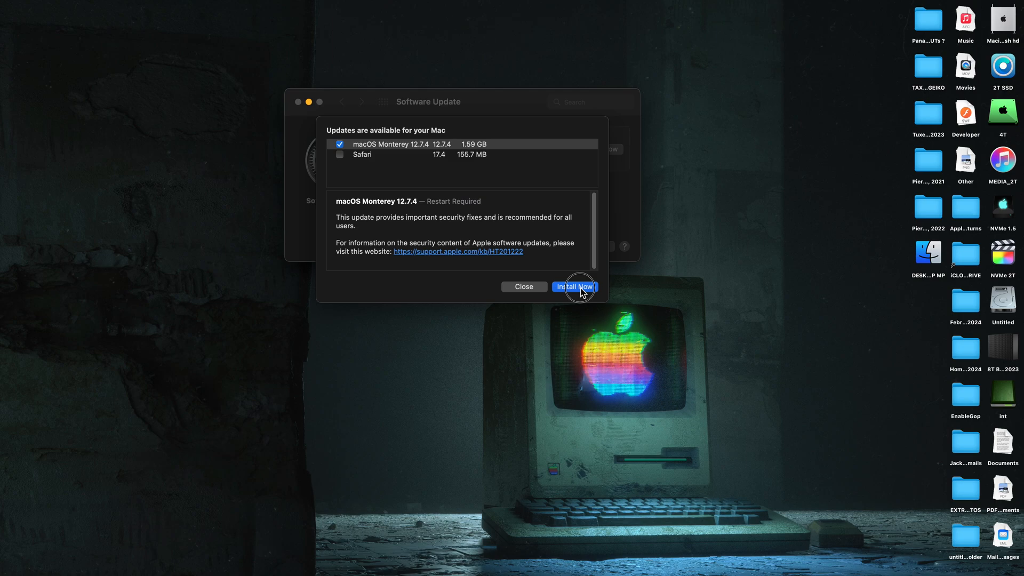
click(574, 287)
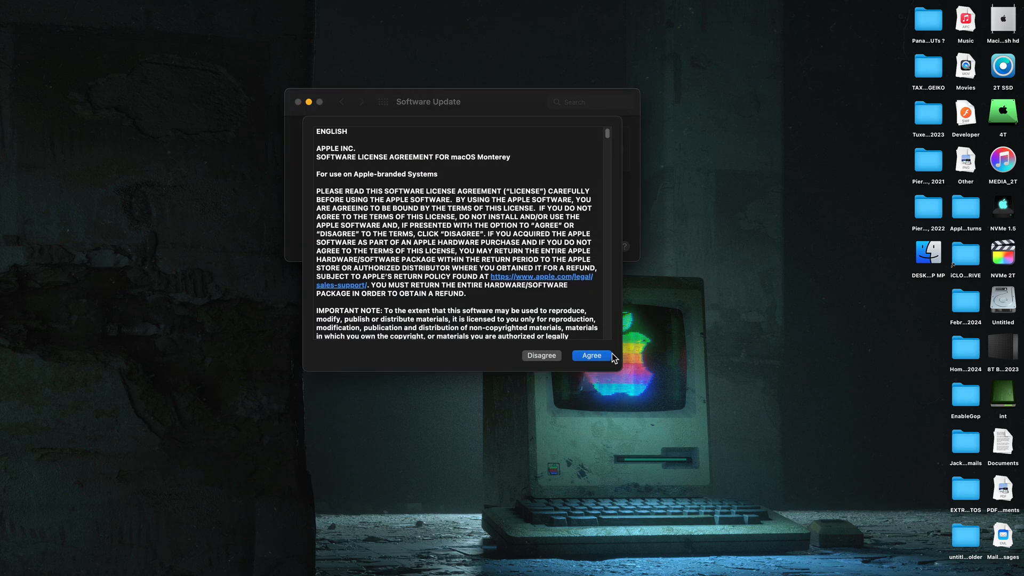
click(590, 355)
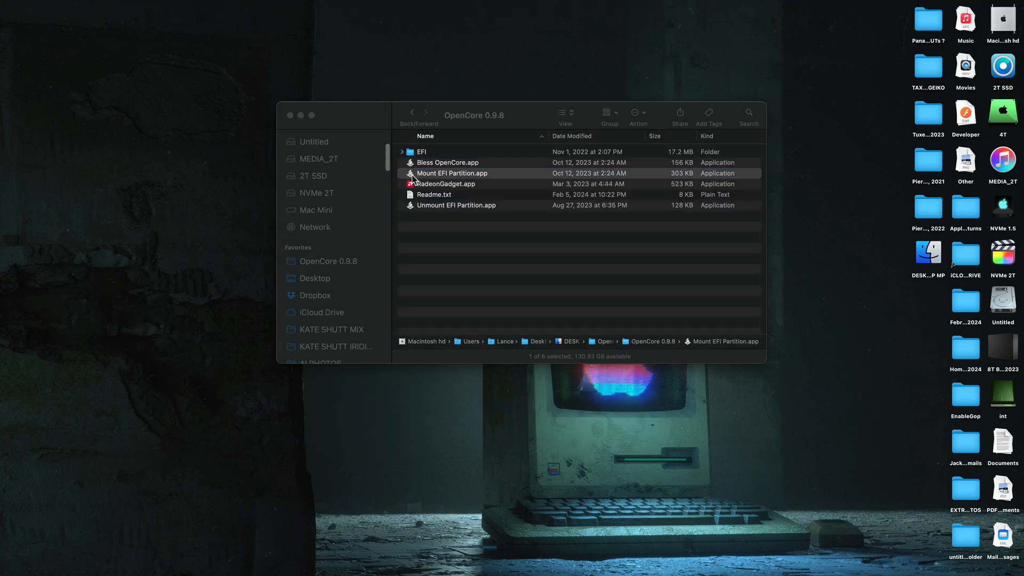
Step: Relaunch Mount EFI Partition, authorize, and mount disk1s1 (OpenCore ESP) again
double_click(451, 173)
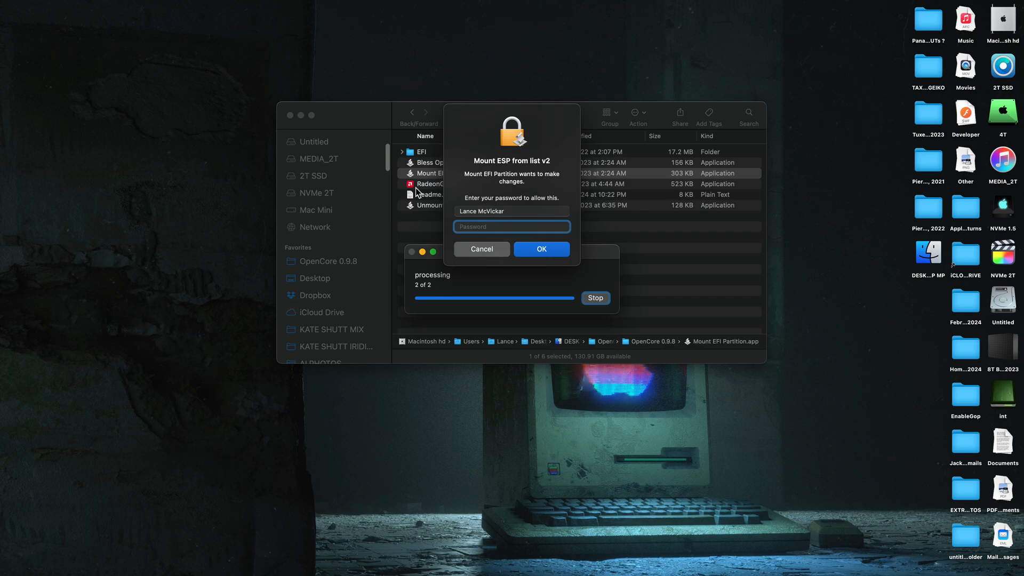
click(541, 249)
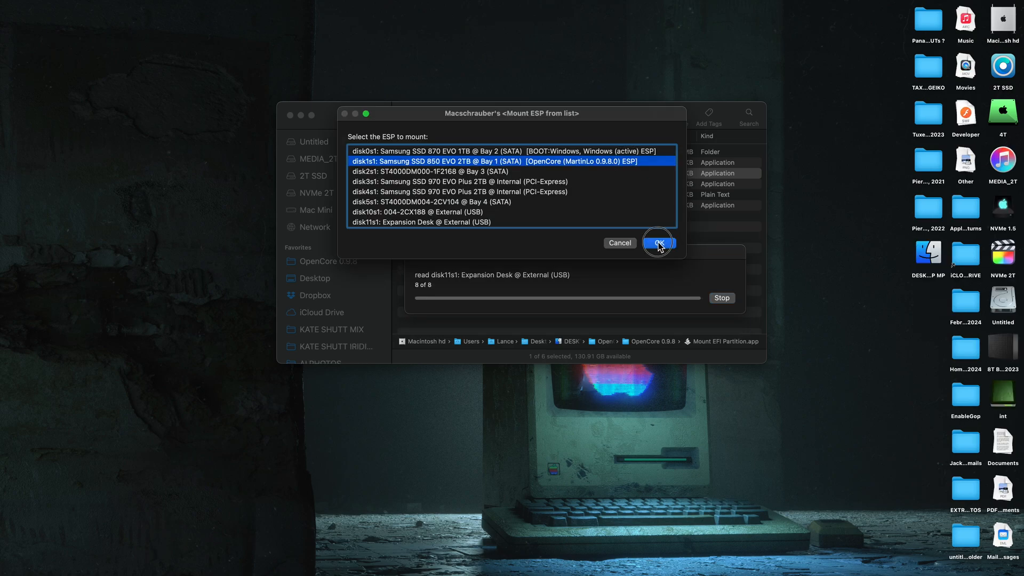
click(657, 243)
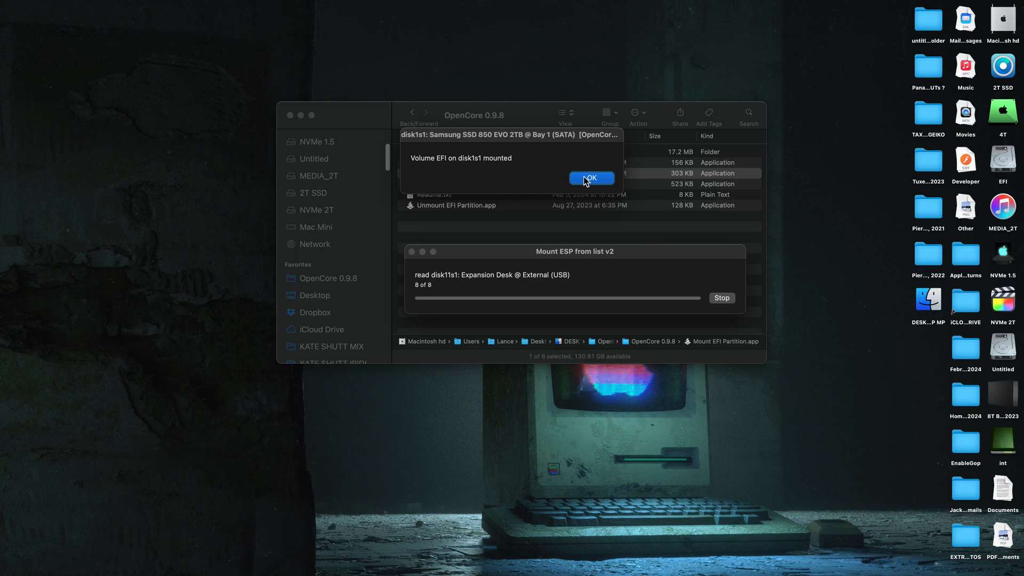
click(589, 177)
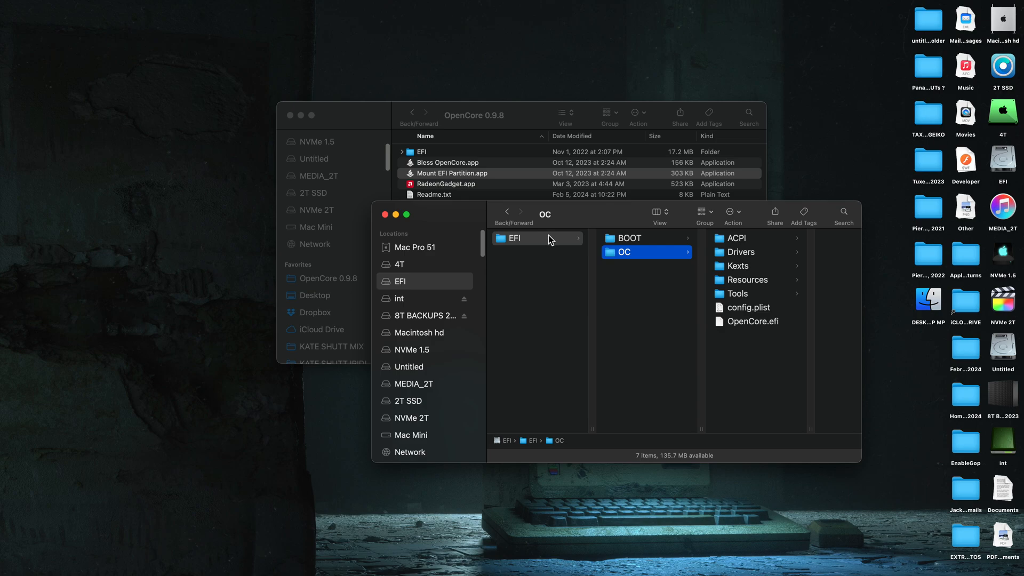
mouse_move(506, 126)
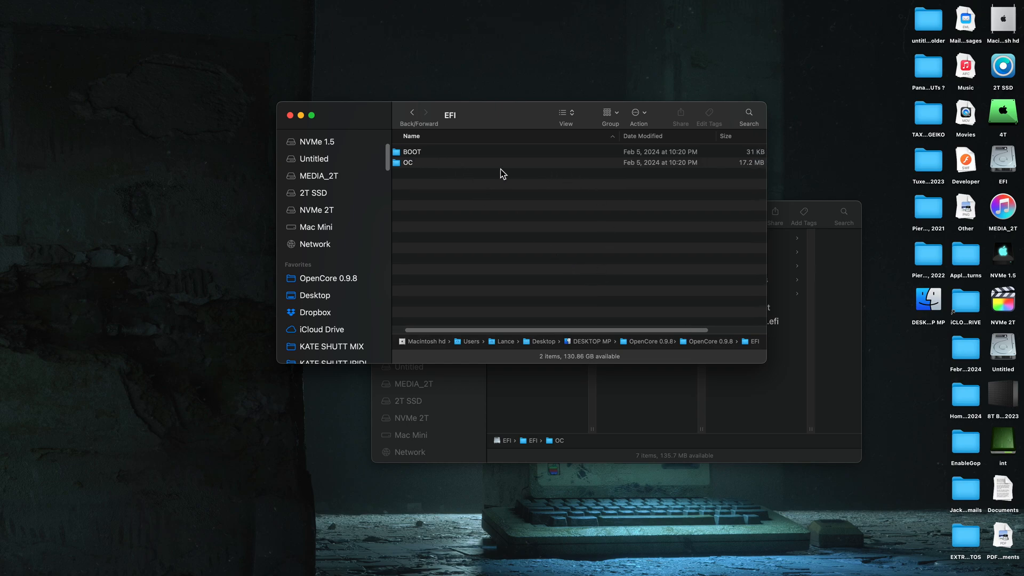
Step: Drag OpenCore 0.9.8's original config.plist into the EFI volume's OC folder, replacing the existing copy
double_click(407, 162)
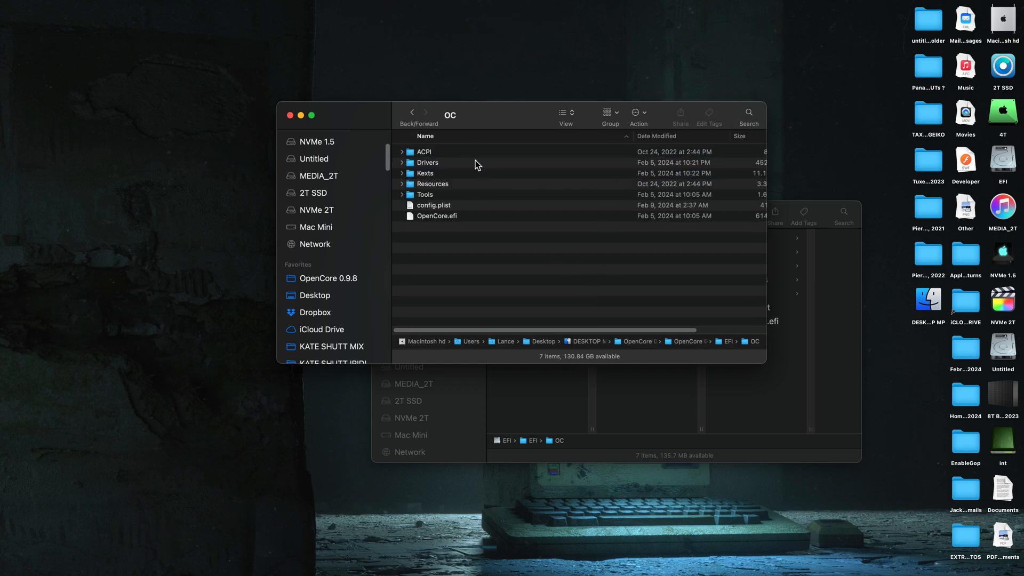
click(433, 205)
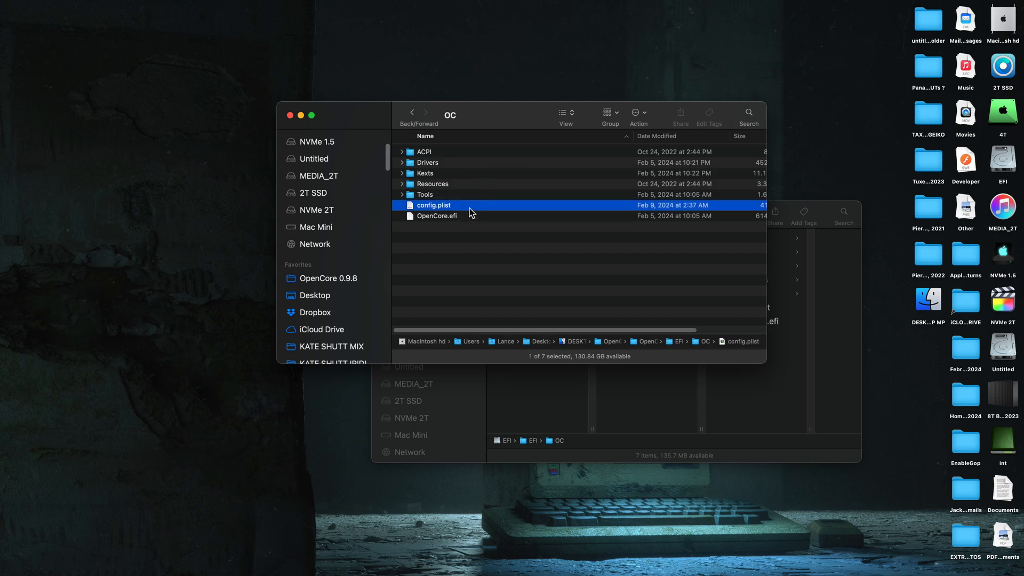
drag(450, 115, 286, 96)
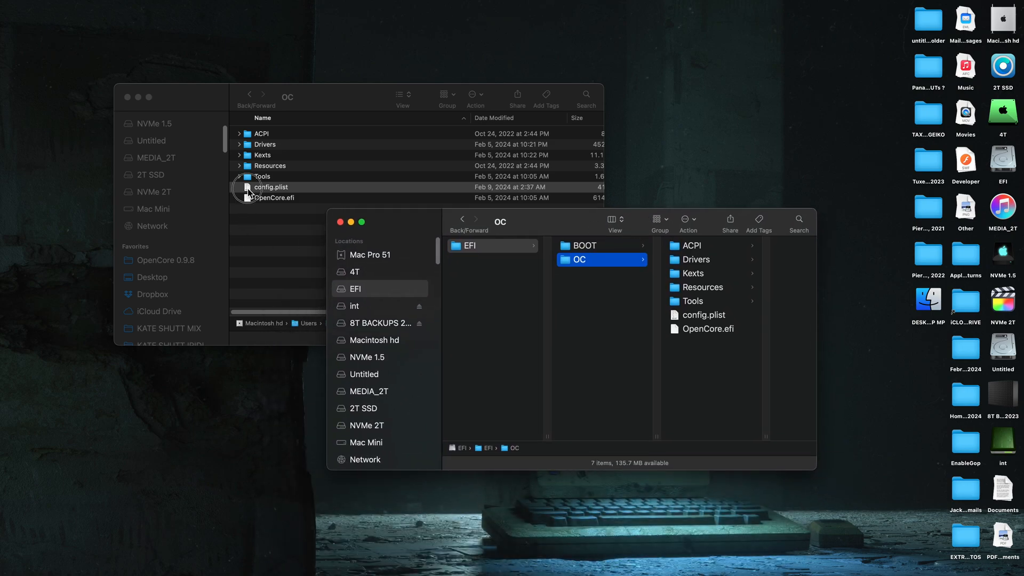
drag(271, 187, 718, 369)
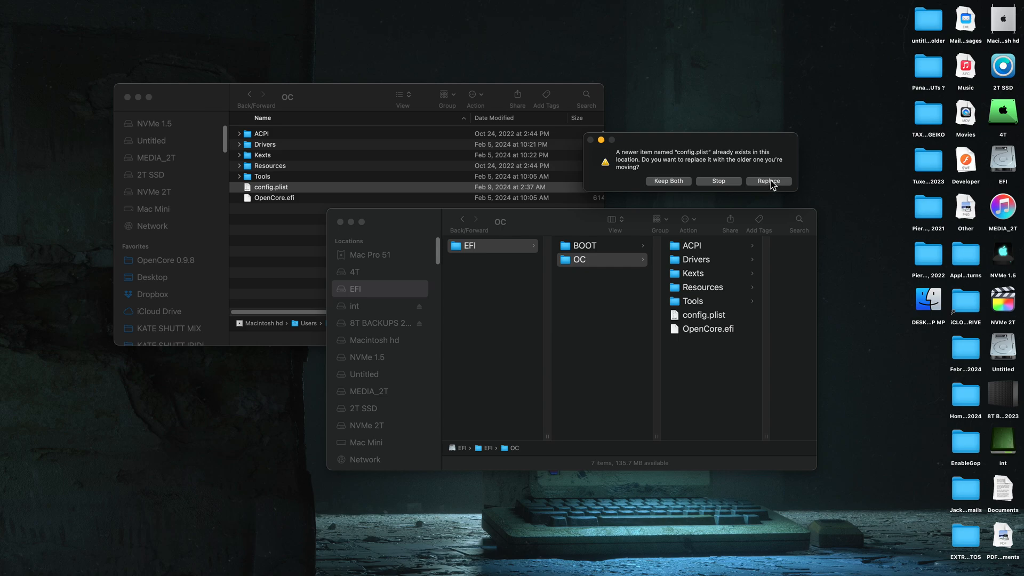
click(768, 181)
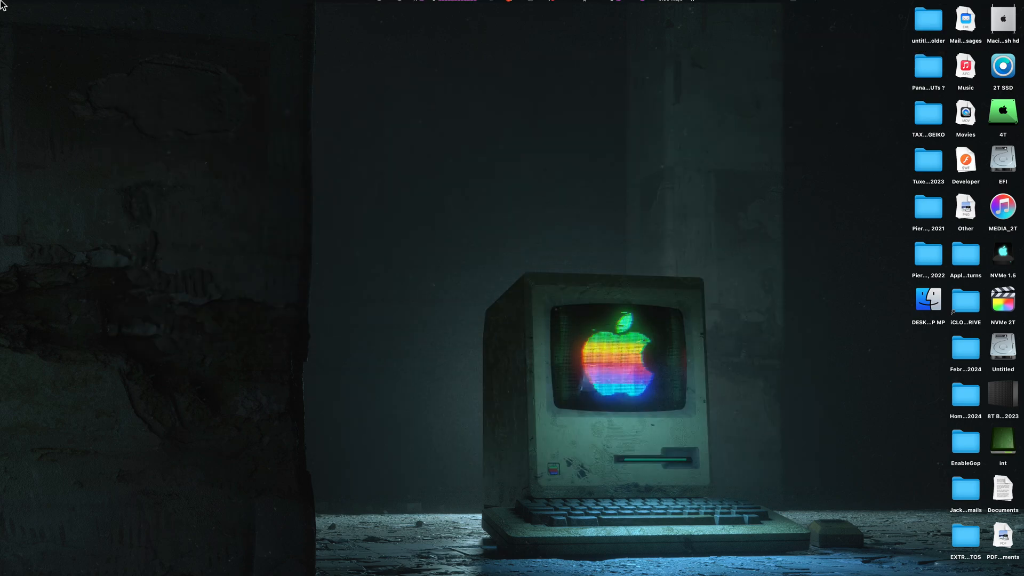
mouse_move(111, 116)
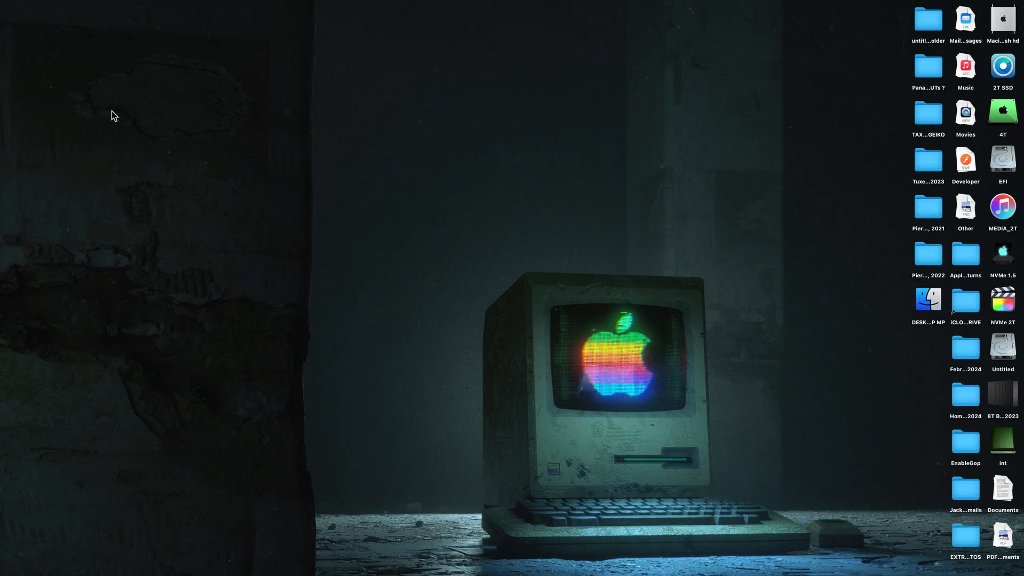